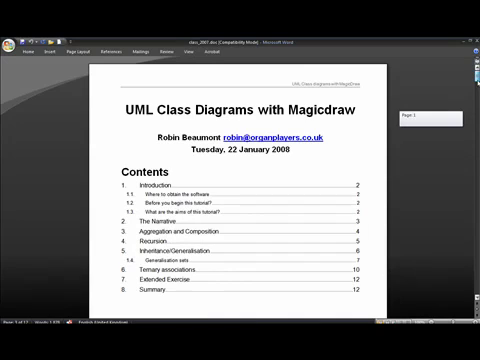
# - Scroll past the Contents page to section 2, The Narrative
pyautogui.scroll(-3)
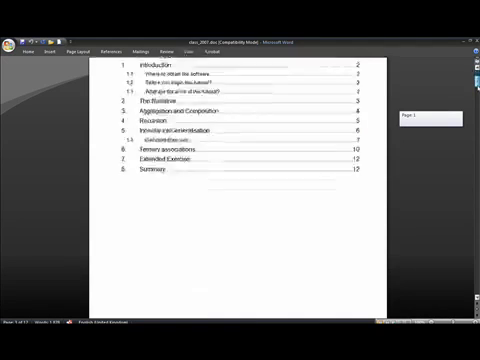
pyautogui.scroll(-3)
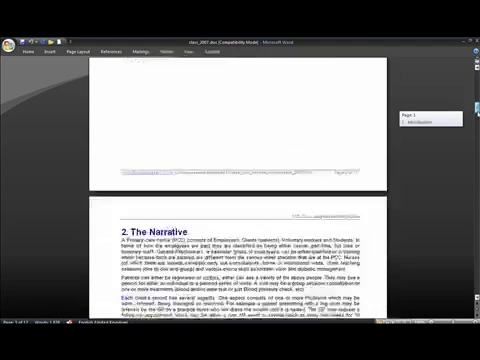
pyautogui.scroll(-3)
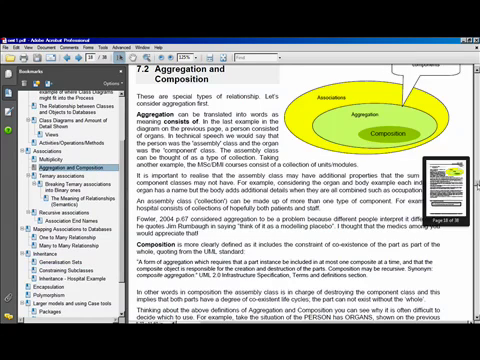
# - Scroll through section 7.2, Aggregation and Composition, in the tutorial PDF
pyautogui.scroll(-3)
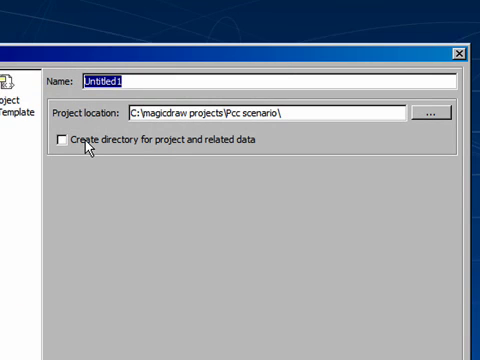
# - Name the blank project 'pcc scenario' and confirm its creation
pyautogui.write('pcc')
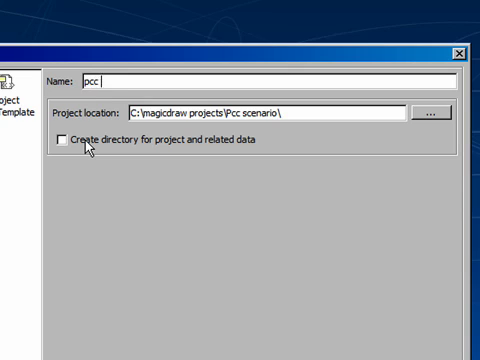
pyautogui.write('scenario')
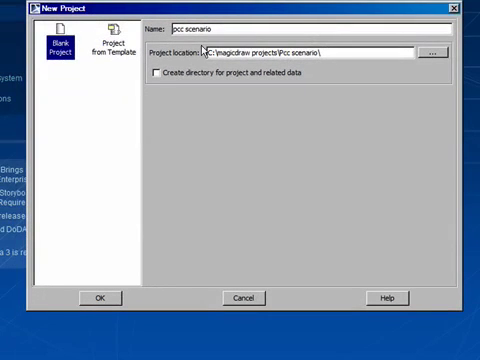
pyautogui.click(157, 76)
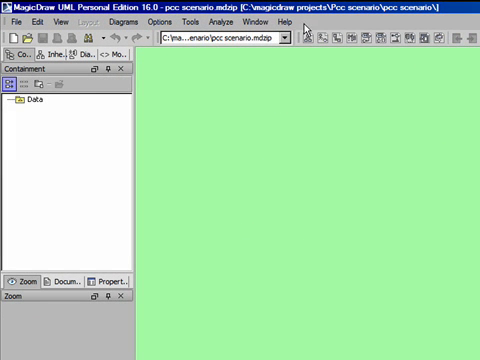
pyautogui.moveTo(299, 44)
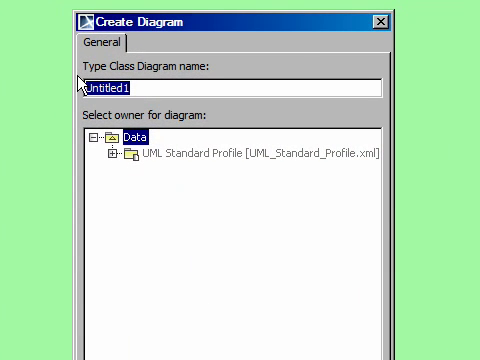
# - Type 'ove' as the start of the new class diagram's name
pyautogui.write('ove')
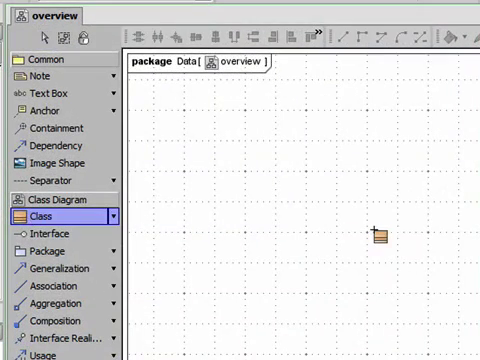
# - Place a new class on the overview diagram canvas
pyautogui.click(383, 240)
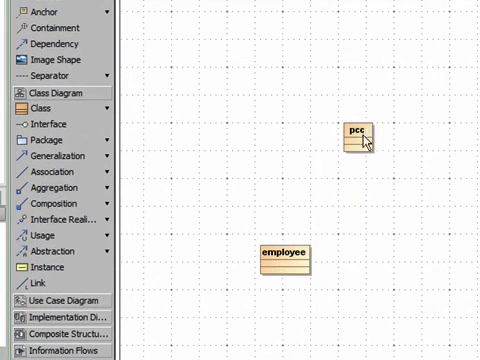
pyautogui.moveTo(310, 256)
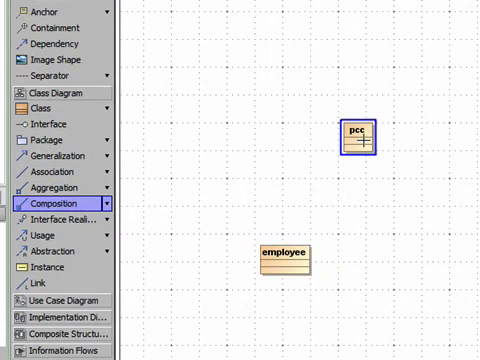
# - Start the composition association at the pcc class
pyautogui.click(286, 256)
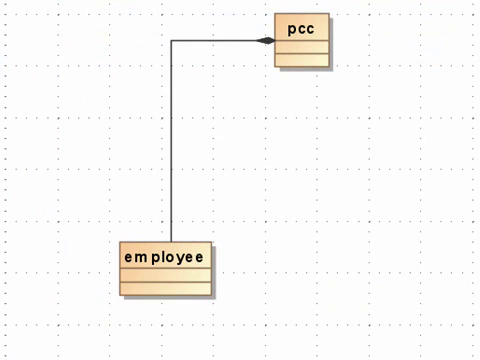
pyautogui.moveTo(15, 153)
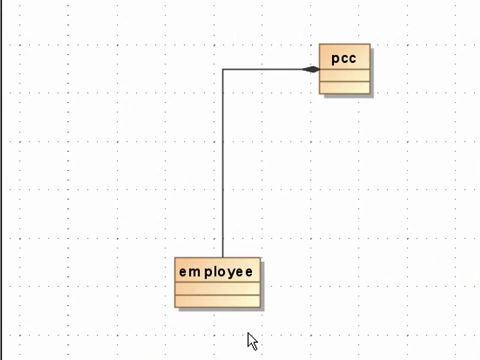
pyautogui.moveTo(372, 250)
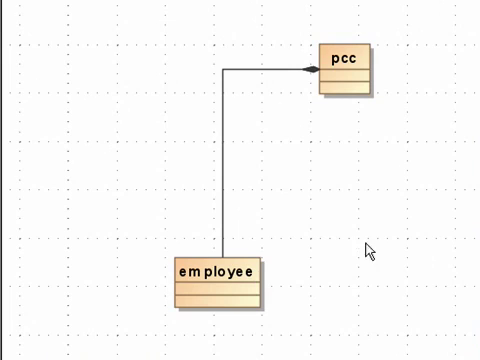
pyautogui.moveTo(332, 314)
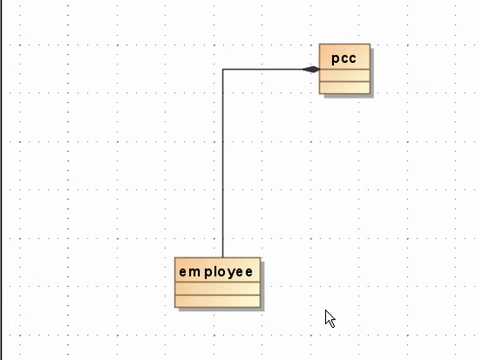
pyautogui.moveTo(58, 224)
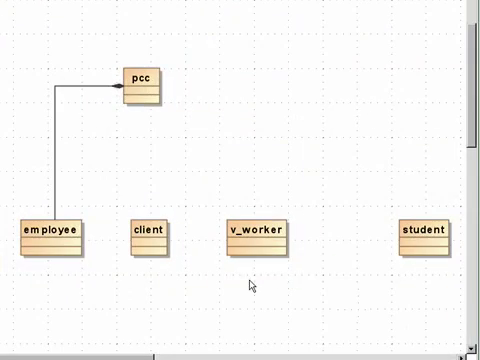
pyautogui.moveTo(130, 155)
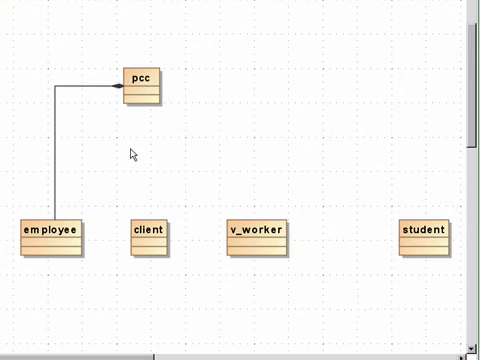
pyautogui.moveTo(50, 238)
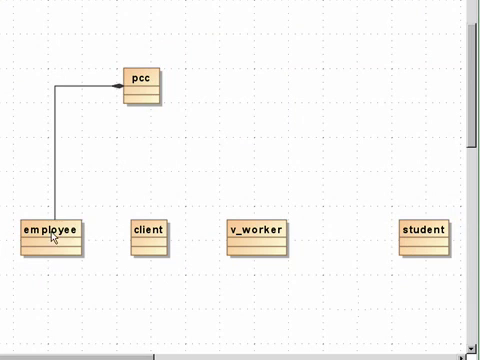
pyautogui.moveTo(15, 128)
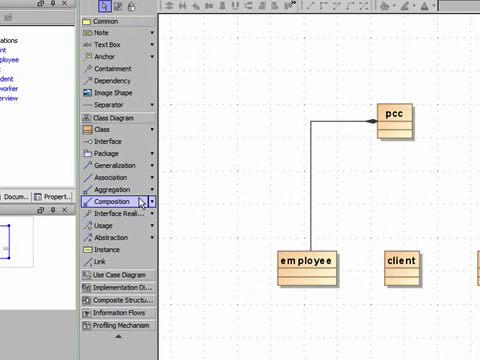
# - Select the Composition tool for linking client, v_worker and student to pcc
pyautogui.click(398, 117)
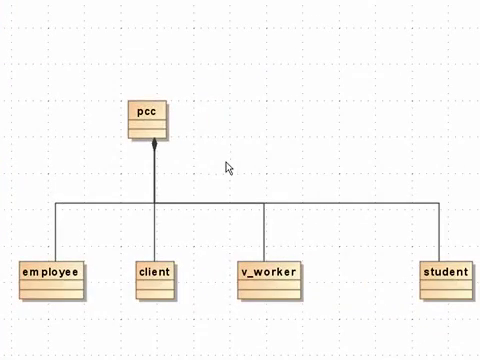
pyautogui.moveTo(168, 240)
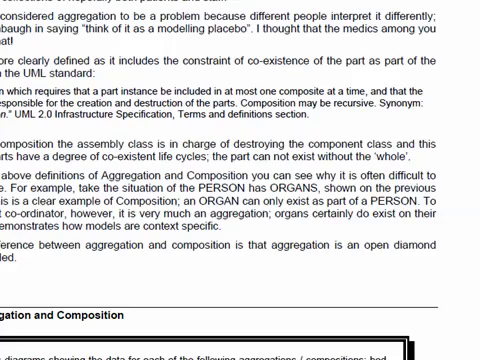
# - Scroll up to the aggregation versus composition passage
pyautogui.scroll(3)
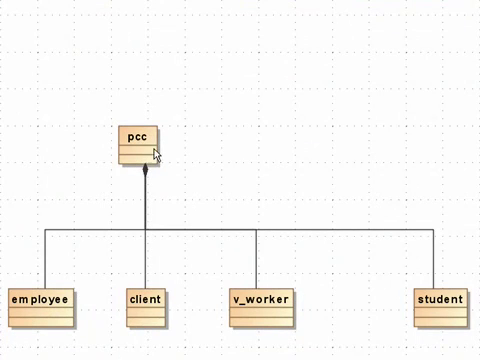
pyautogui.moveTo(146, 299)
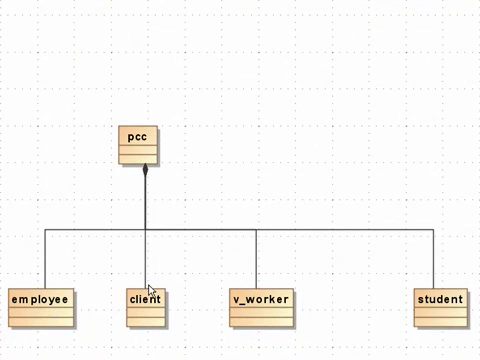
pyautogui.moveTo(438, 323)
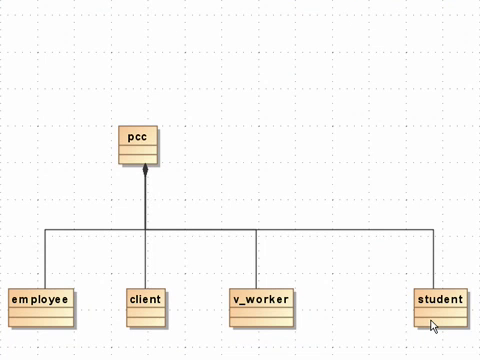